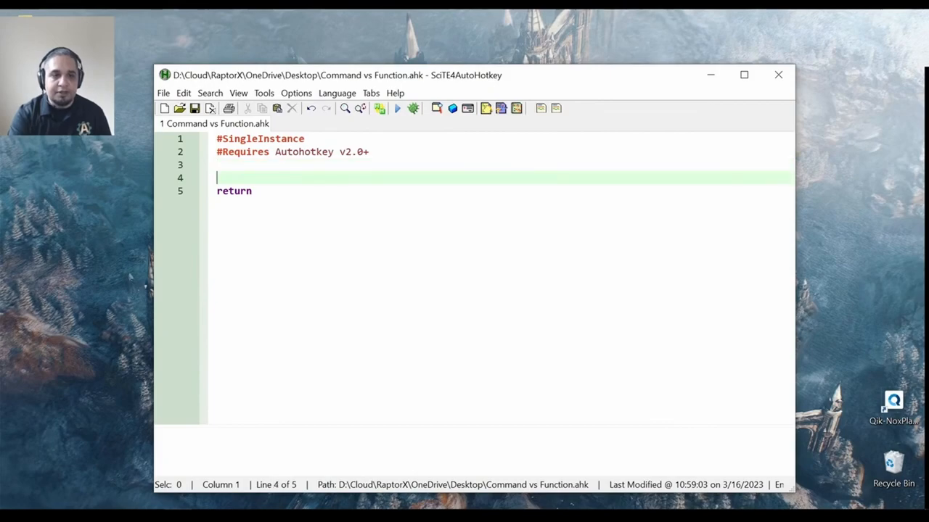
Step: Write a command-style MsgBox line showing the text "a message"
type("MsgBox")
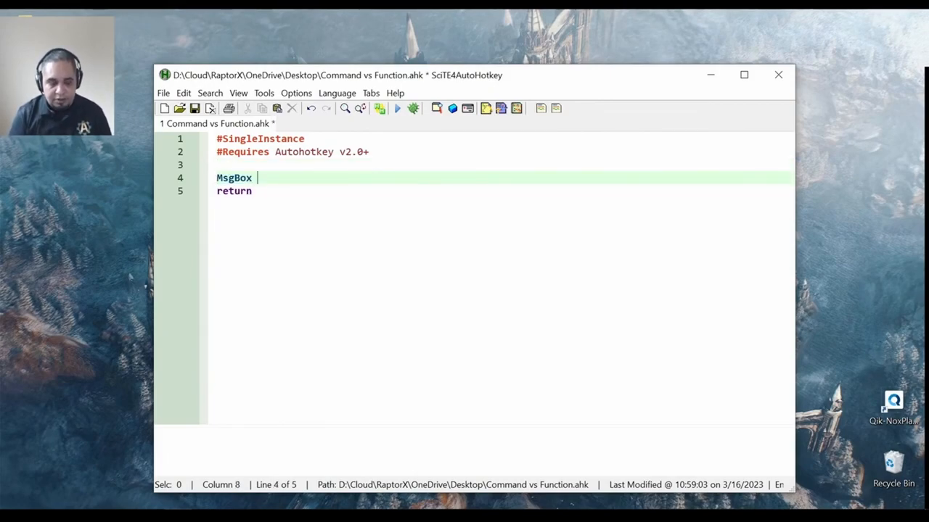
type("\"a")
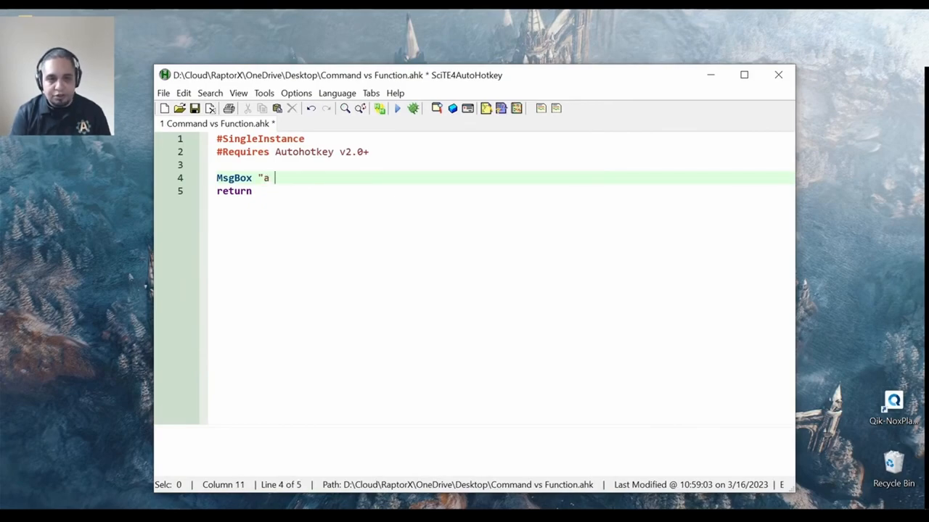
type("message\"")
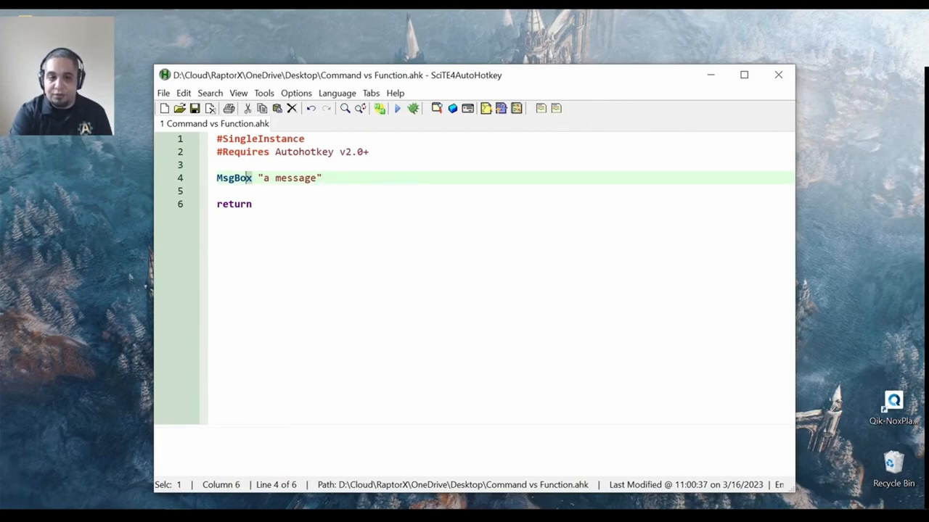
Step: Add the "Title" argument and the "IconX Y/N" options string after the message
double_click(233, 177)
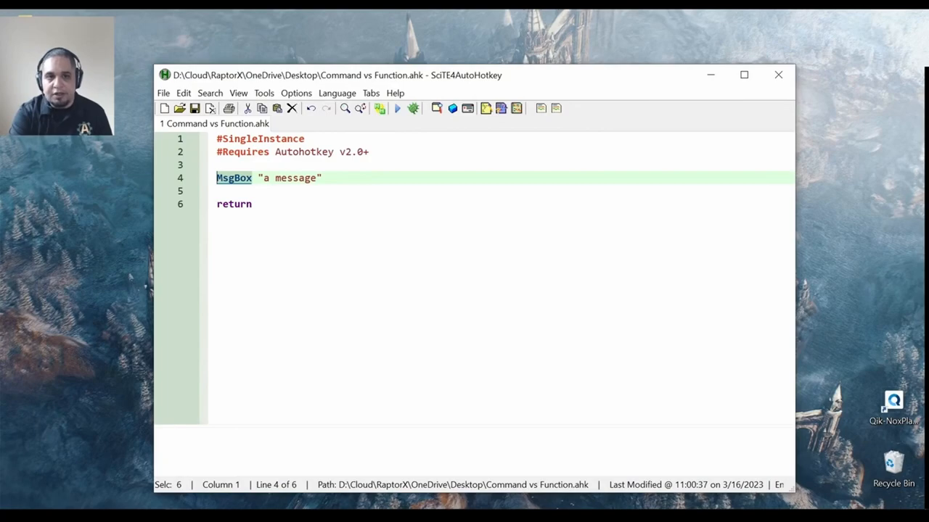
left_click(259, 177)
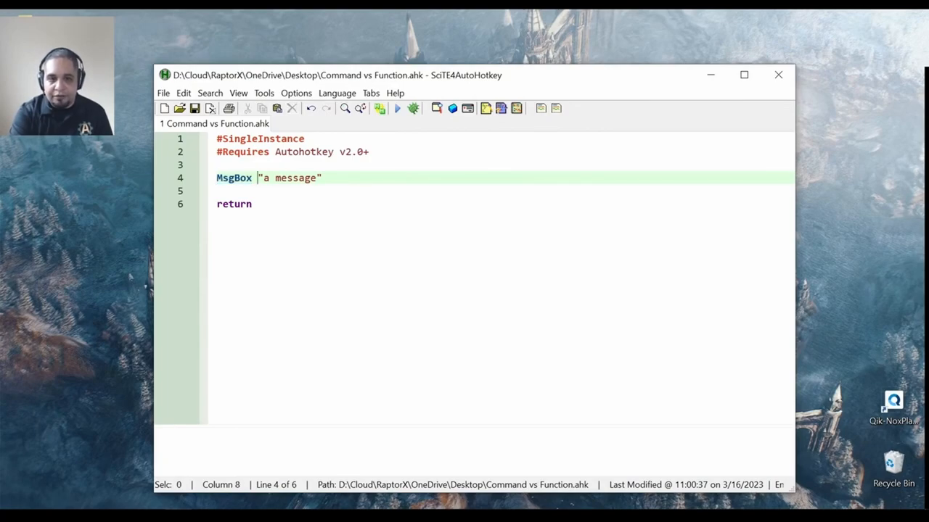
type(",")
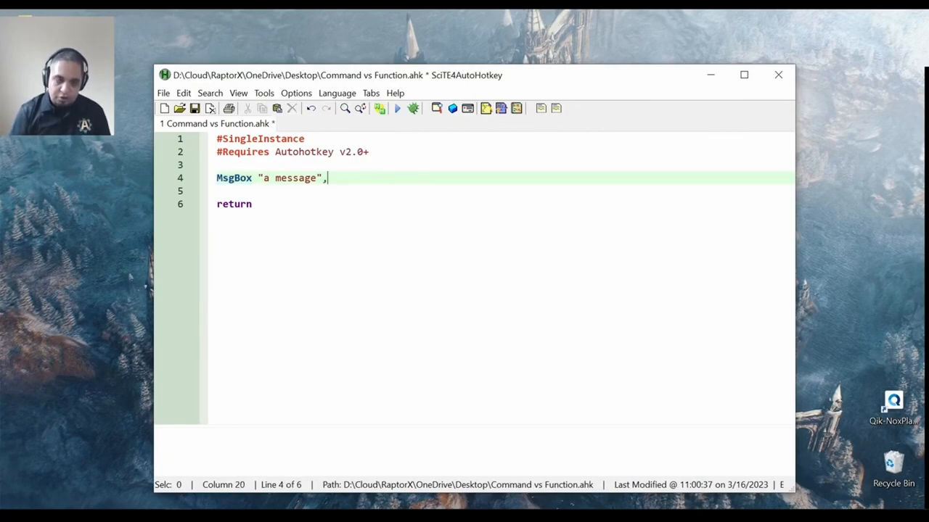
type("\" \"")
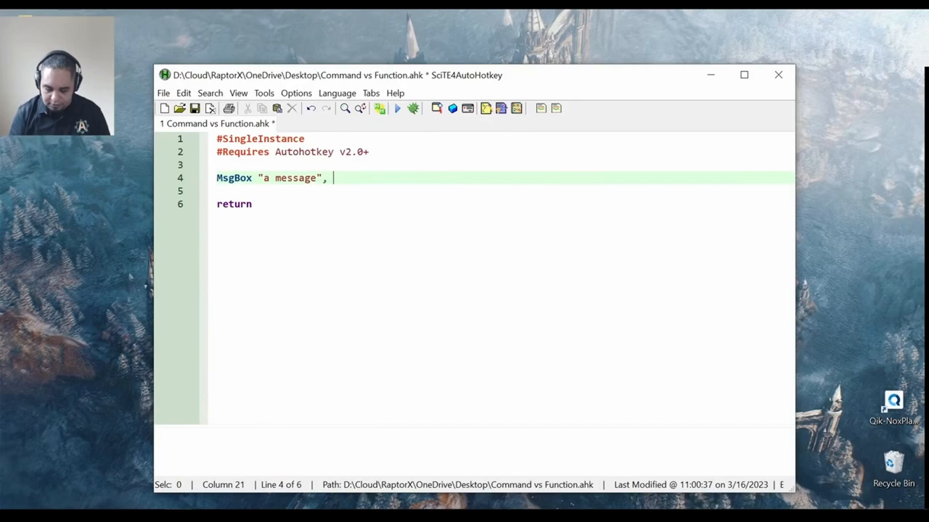
type("\"Title\"")
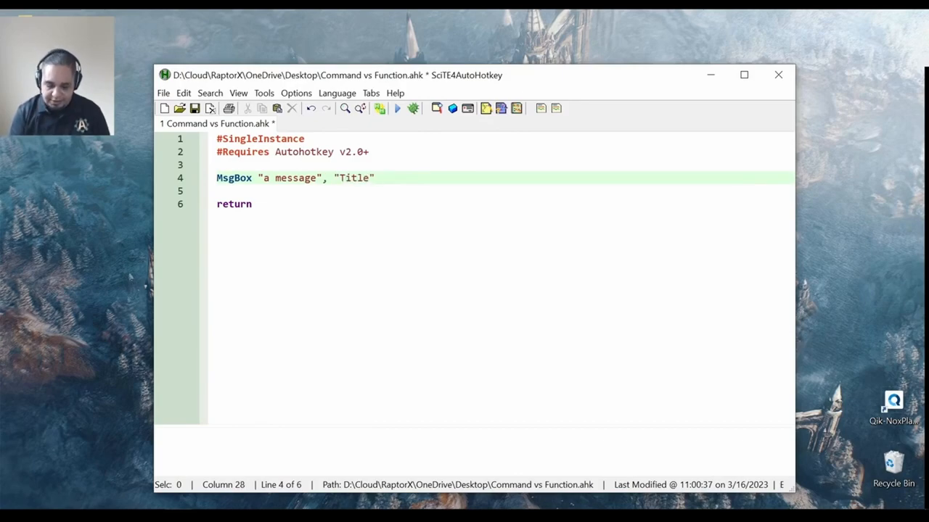
type(", \"")
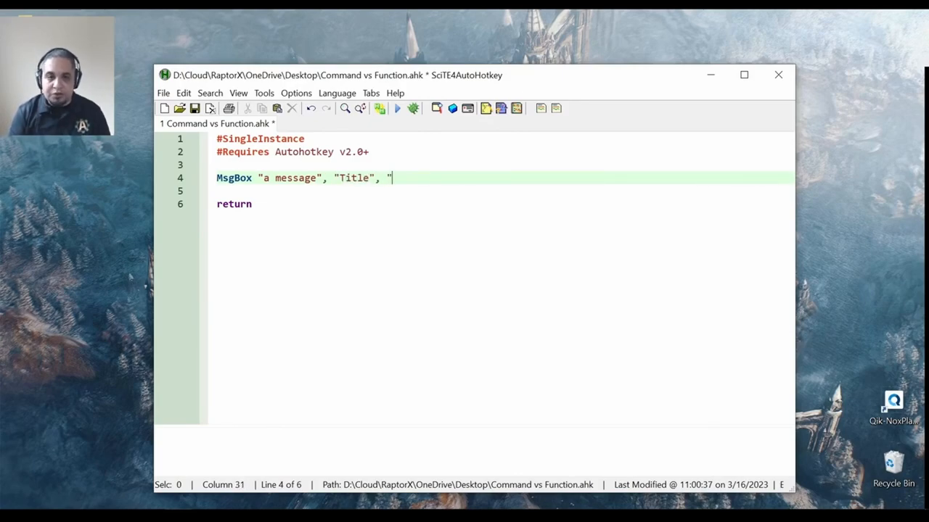
type("Icon")
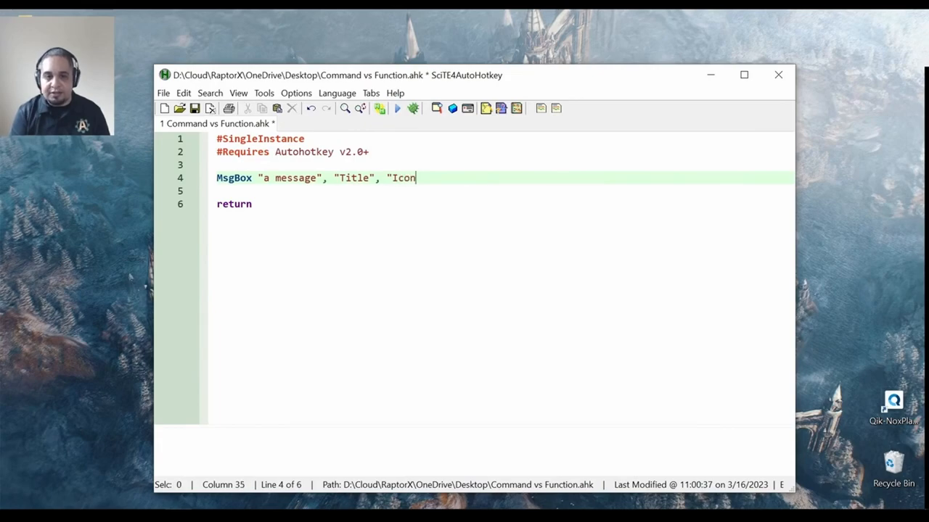
type("X")
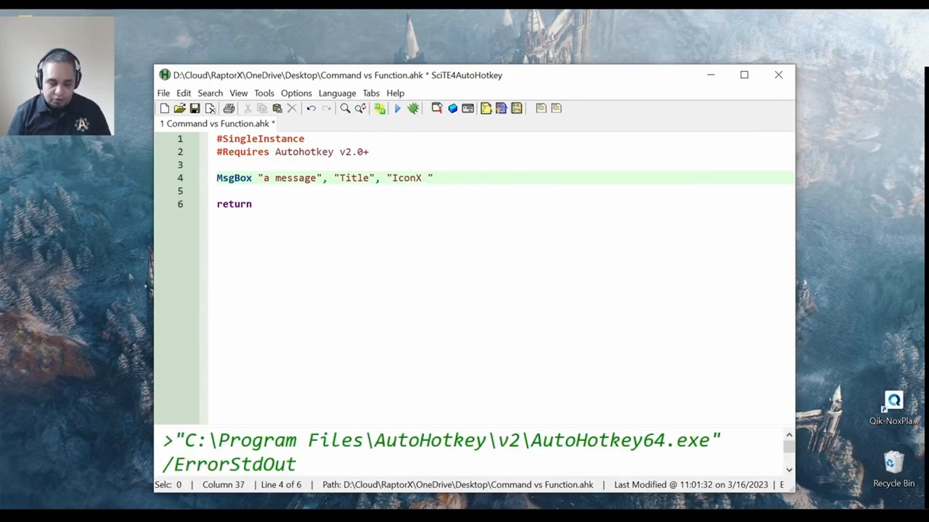
type("Y/")
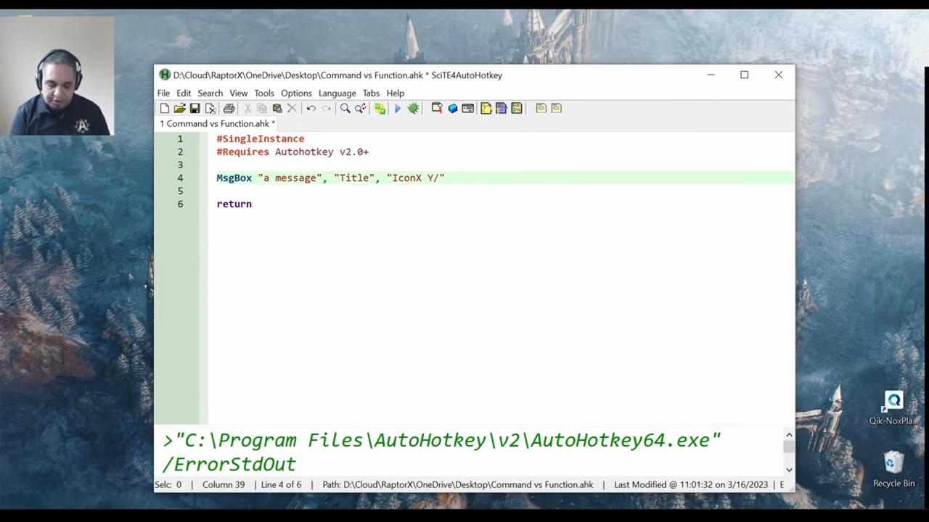
type("N")
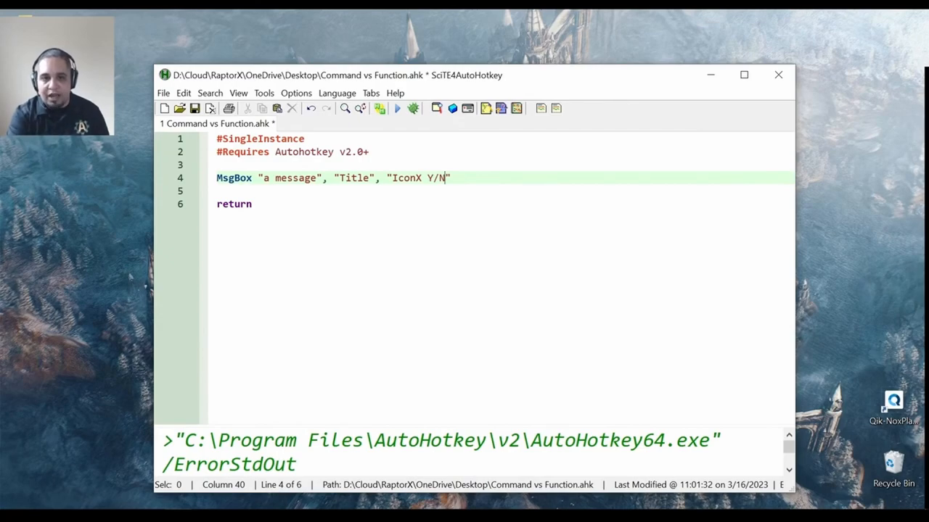
Step: Run the script to show the Yes/No error-icon message box and close it
left_click(396, 107)
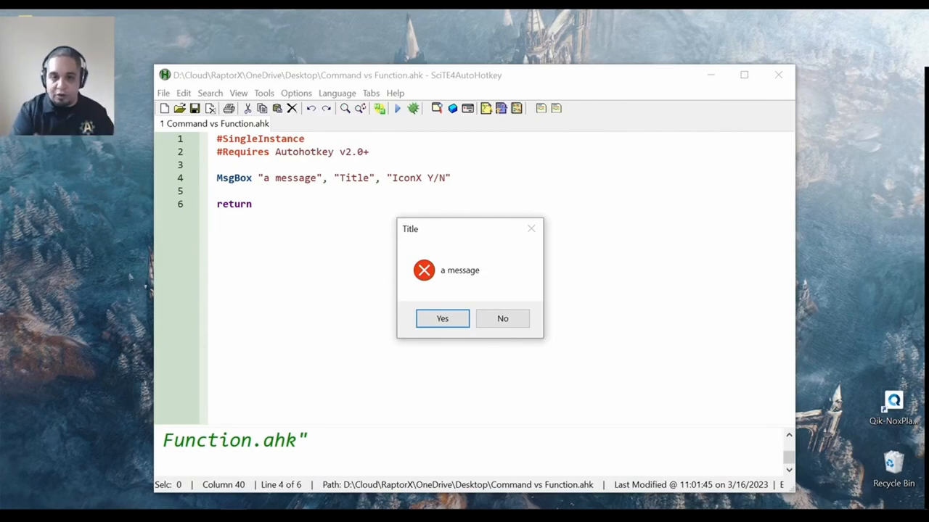
left_click(441, 319)
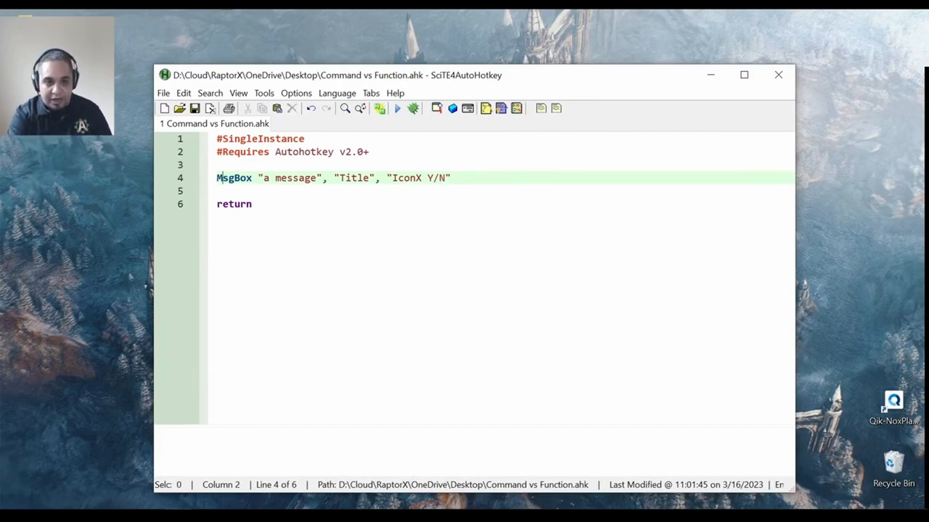
Step: Wrap the MsgBox arguments in parentheses and assign the result to chosenButton
double_click(234, 177)
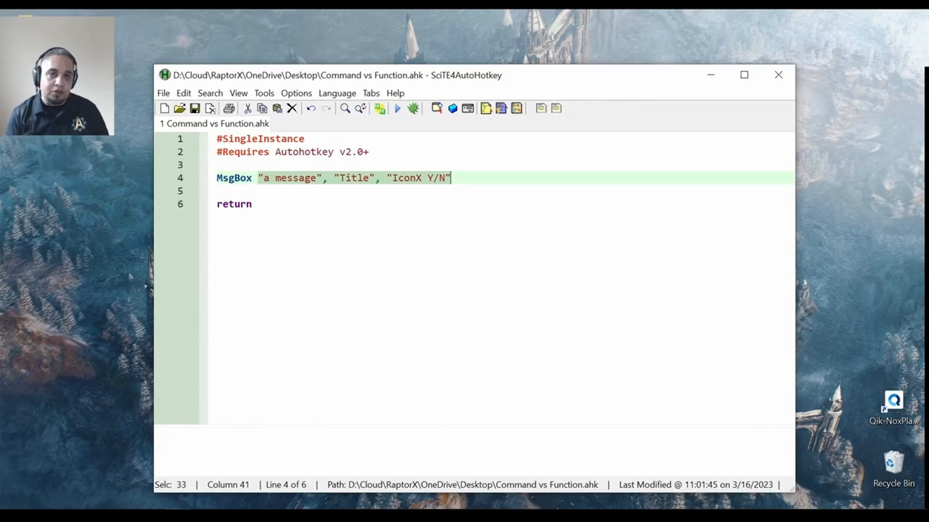
left_click(258, 177)
type("(")
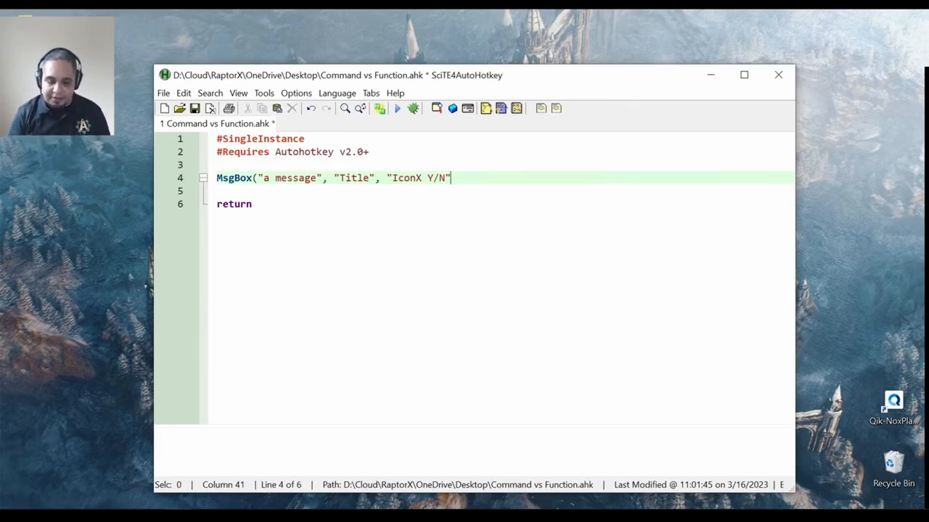
type(")")
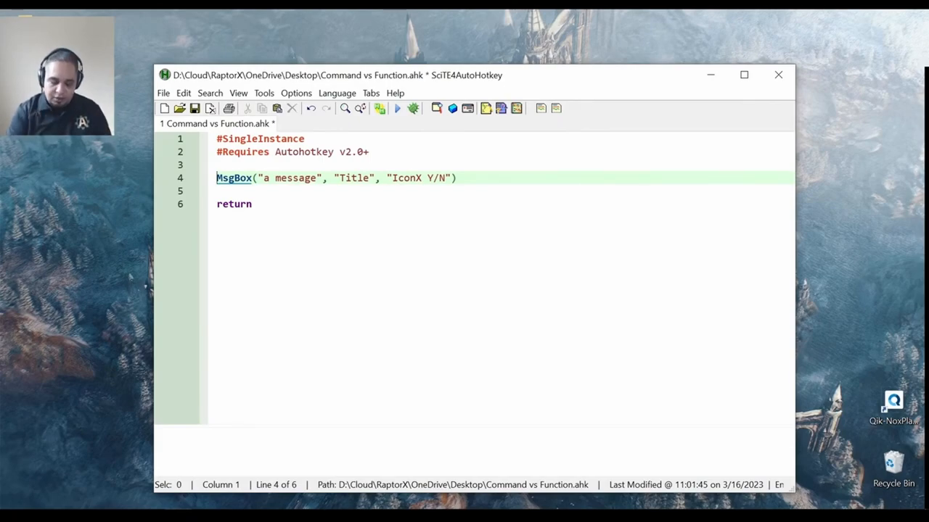
type("var :=")
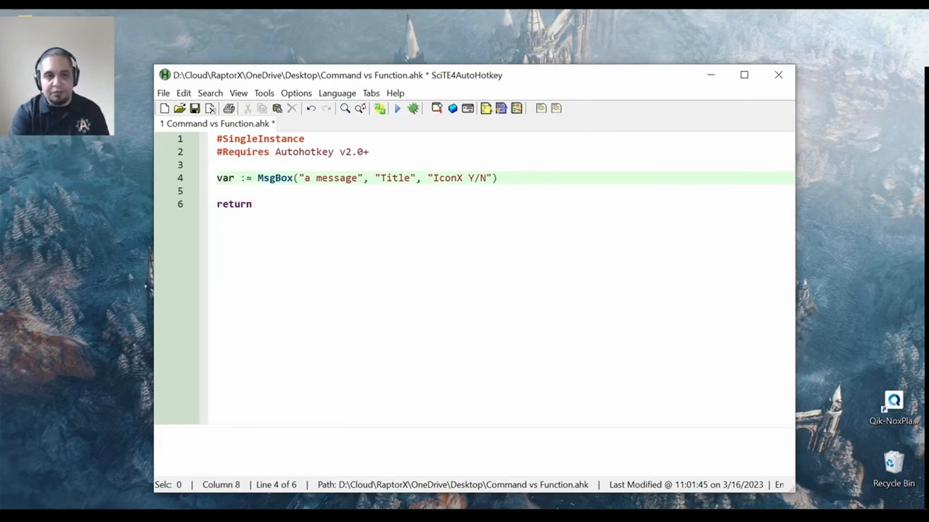
type("chosenButton")
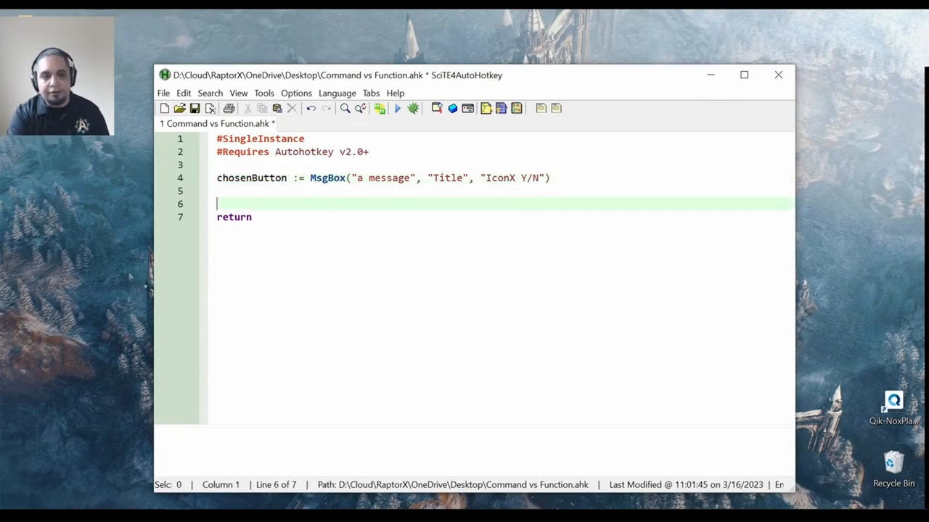
Step: Add a new line MsgBox chosenButton to display the stored answer
type("sgbox return")
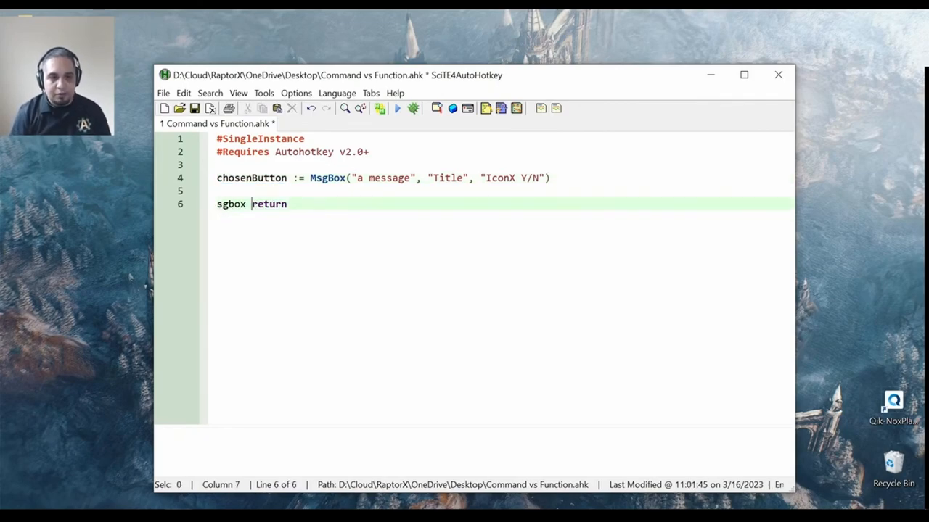
type("msgbo")
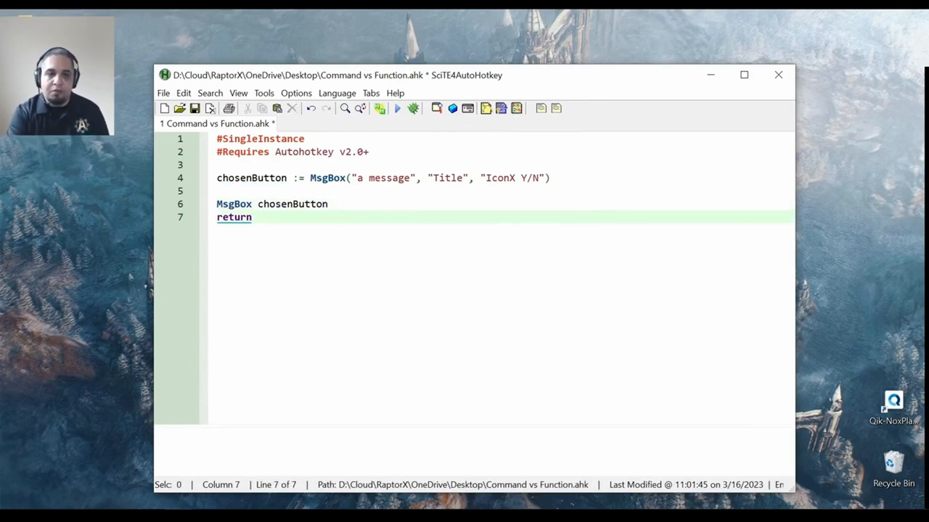
Step: Run the script, answer No, and close the follow-up box reporting "No"
left_click(398, 108)
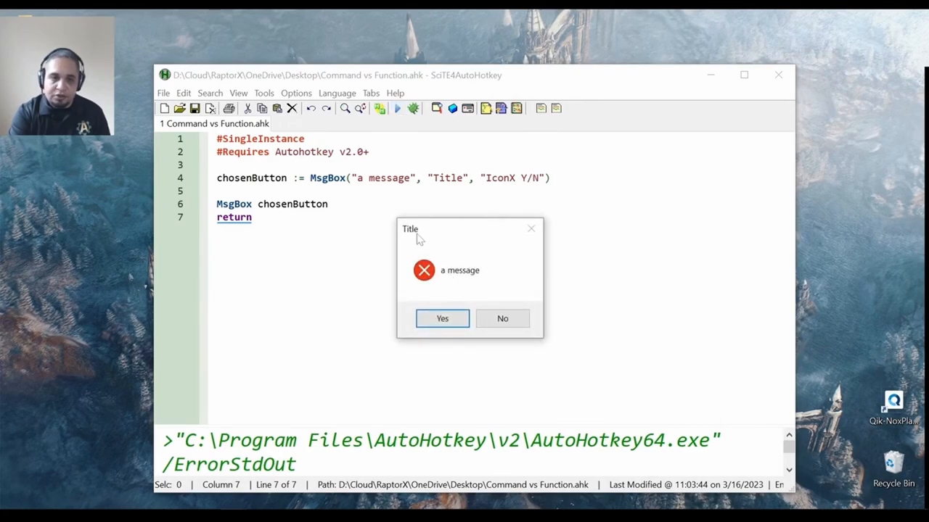
mouse_move(502, 320)
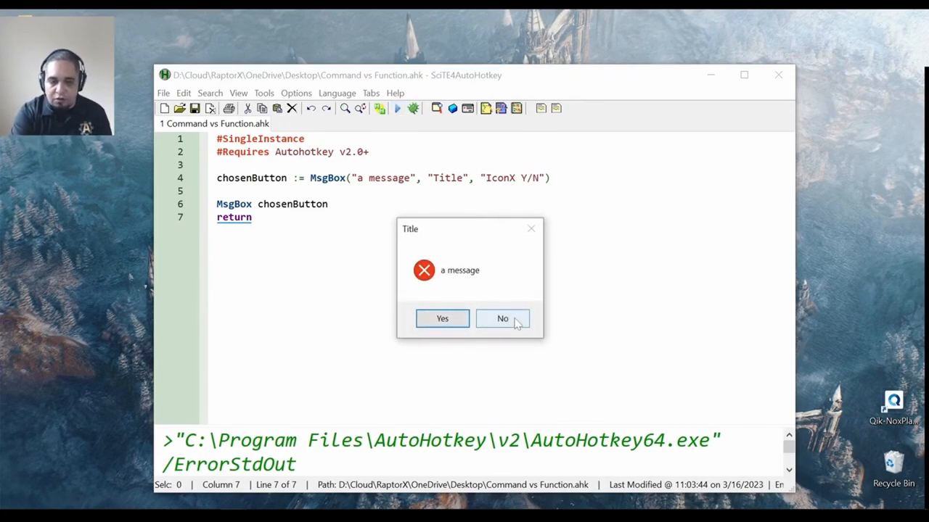
left_click(502, 319)
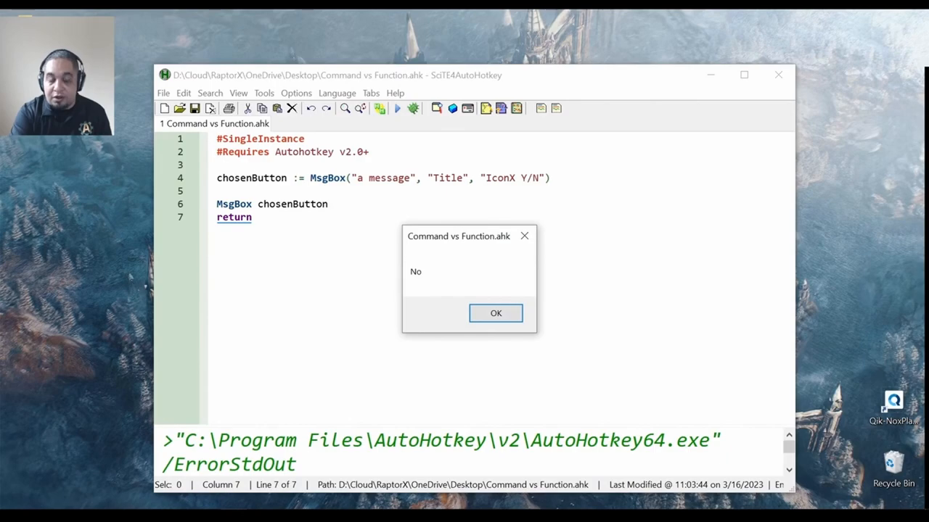
mouse_move(418, 277)
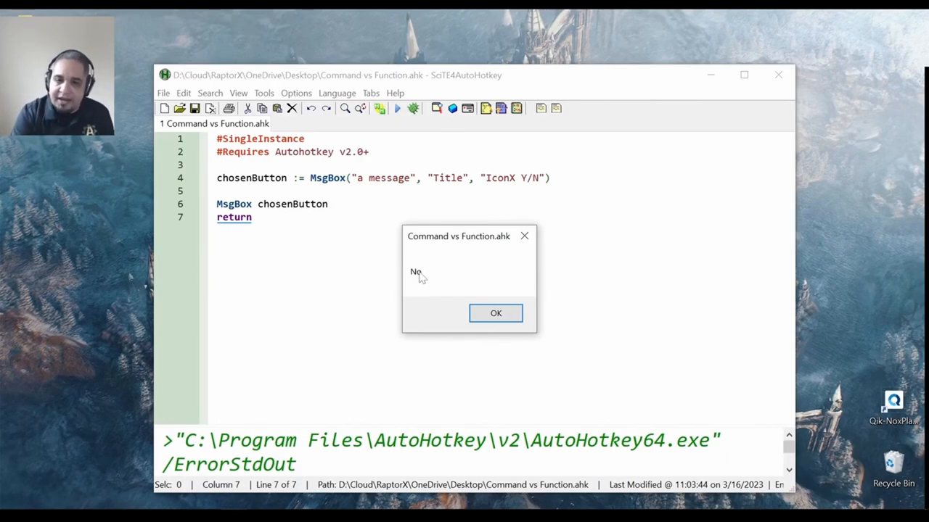
left_click(496, 313)
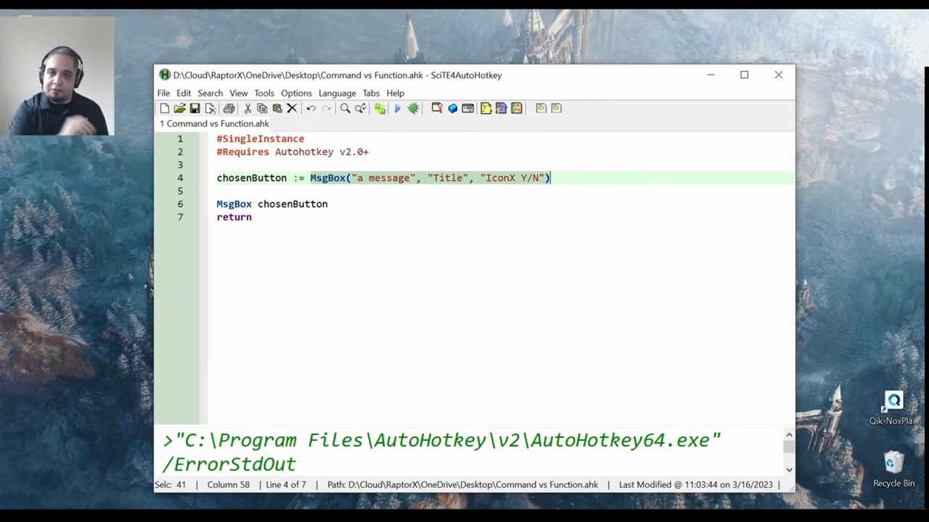
mouse_move(328, 180)
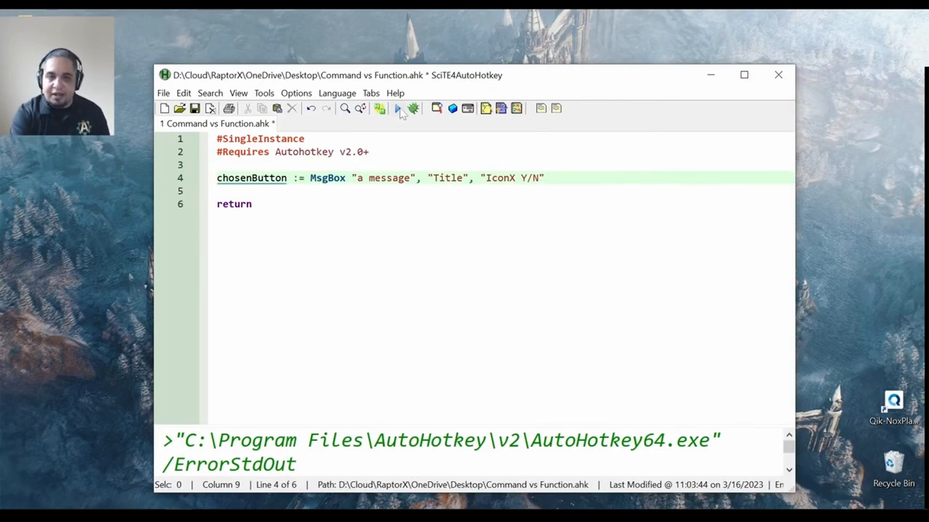
Step: Run the script and dismiss the line 004 error about a Func where a String was expected
left_click(398, 107)
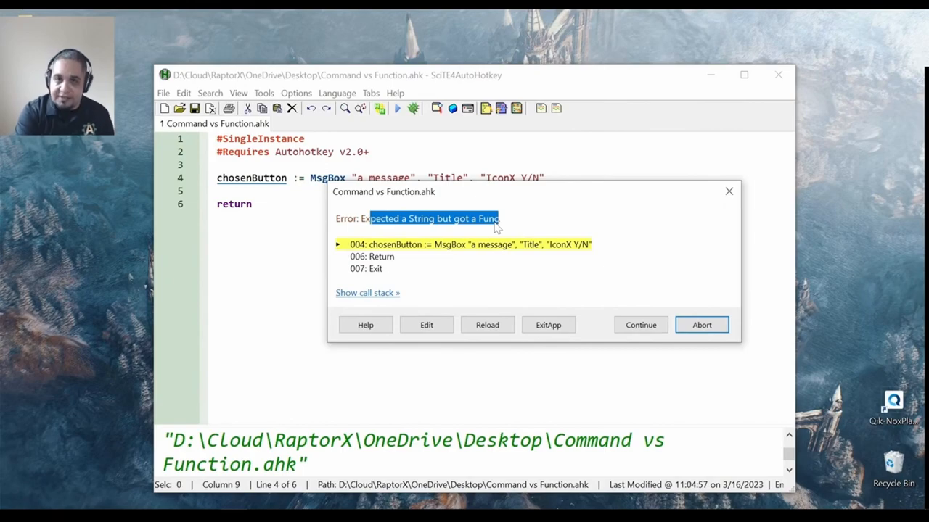
left_click(700, 325)
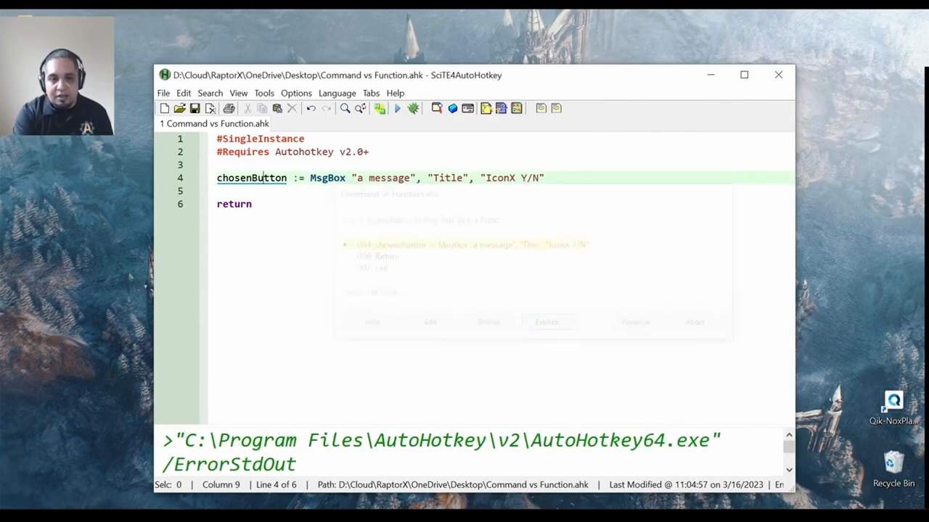